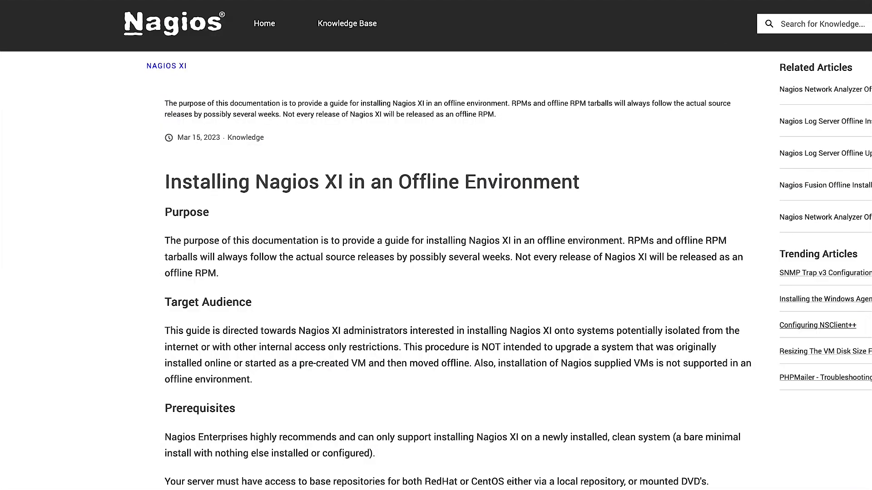
# Scroll the offline installation article down to the Prerequisites section and RHEL 7 package table
pyautogui.scroll(-3)
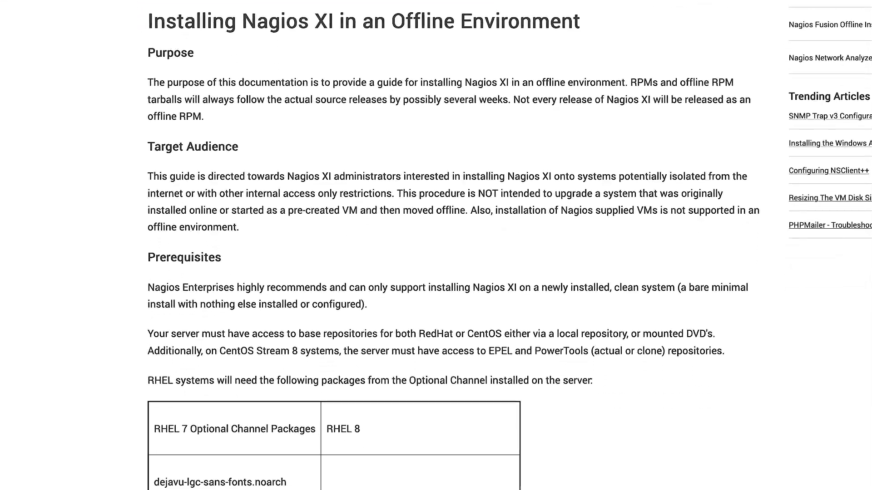
pyautogui.scroll(-3)
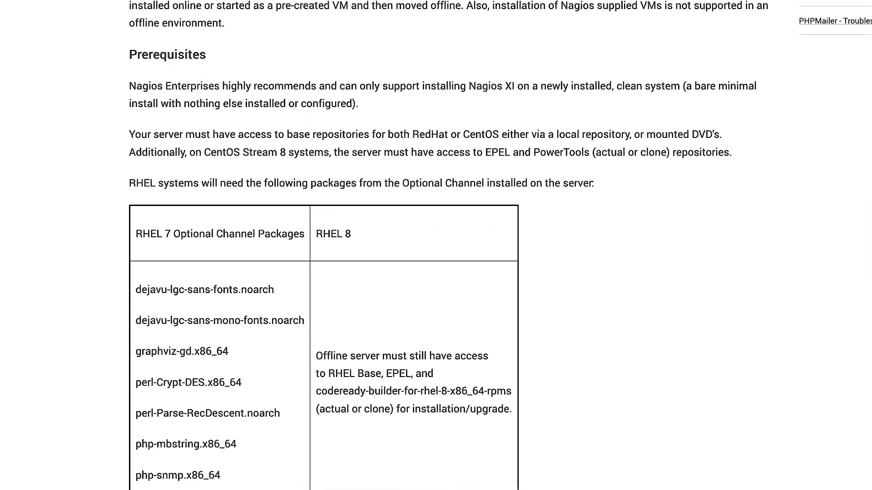
pyautogui.scroll(-3)
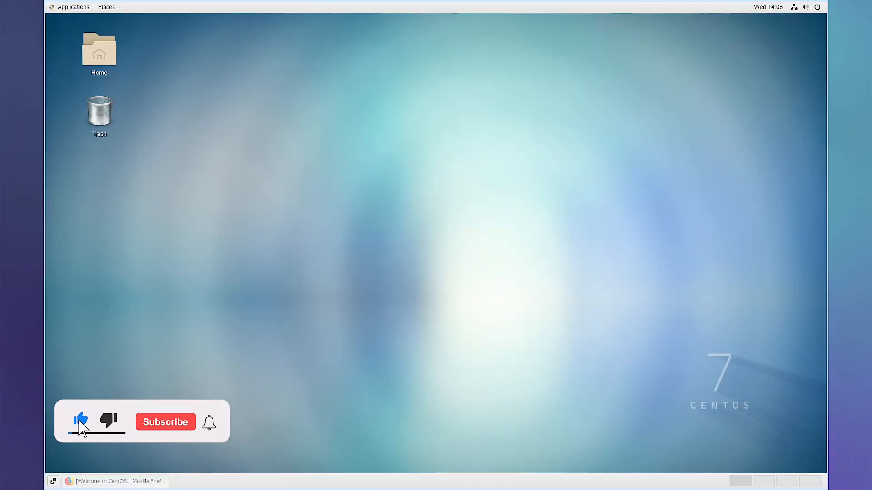
# Log in at the GNOME screen and bring up Applications > System Tools, searching 'yum repo'
pyautogui.click(164, 423)
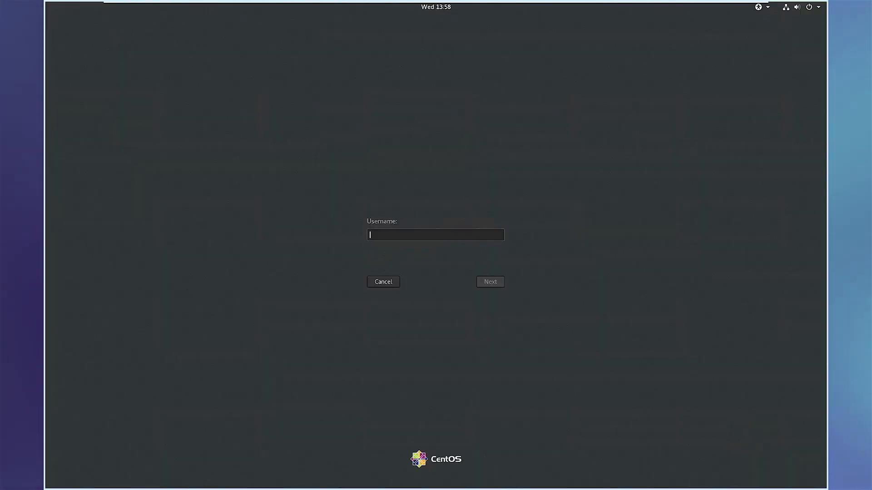
pyautogui.click(490, 281)
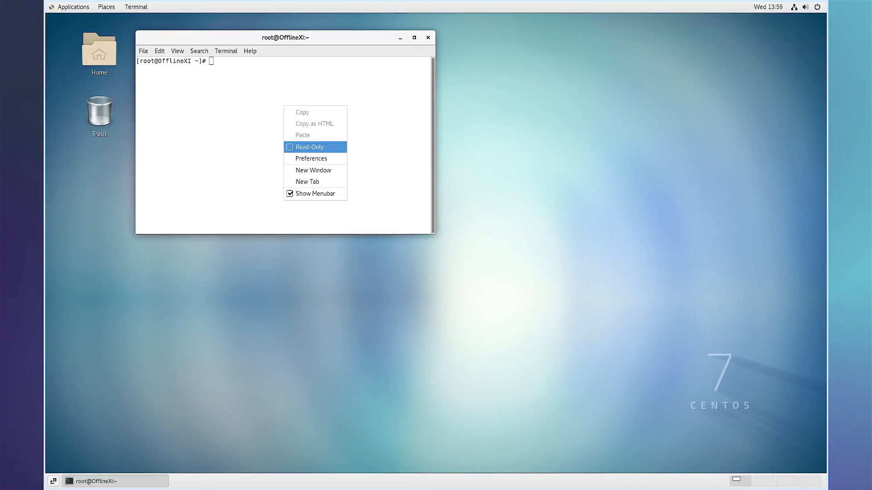
pyautogui.moveTo(306, 181)
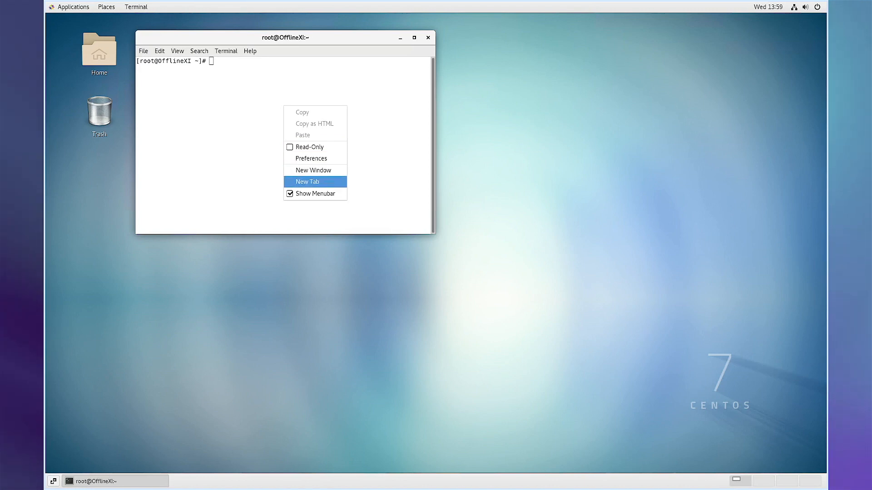
pyautogui.click(68, 6)
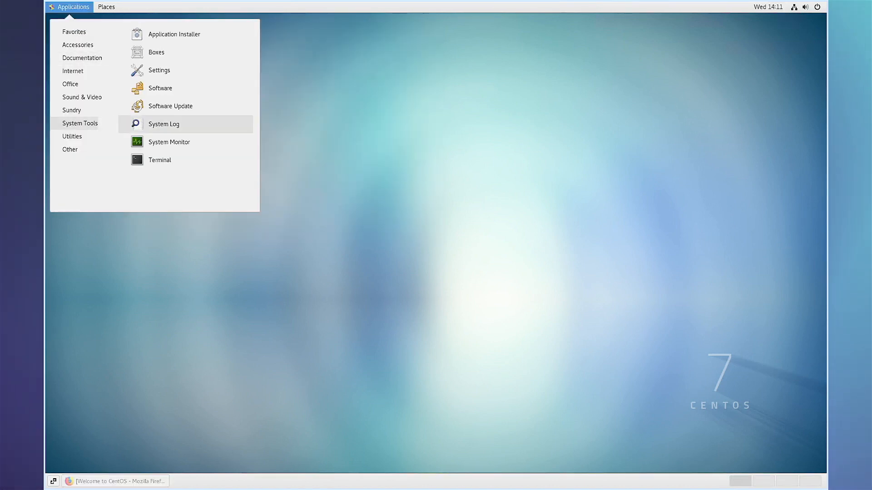
pyautogui.write('yum repo')
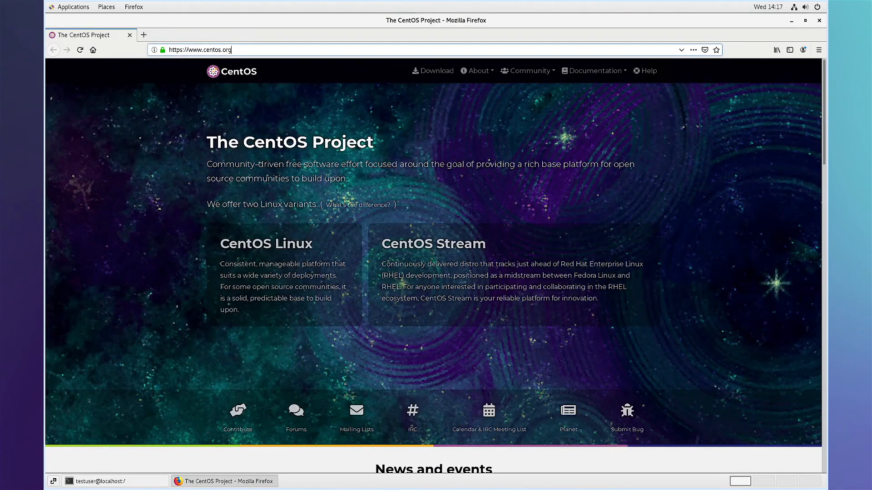
# Go to repo.nagios.com and copy the CentOS/RHEL 7 Nagios repo install command
pyautogui.write('repo')
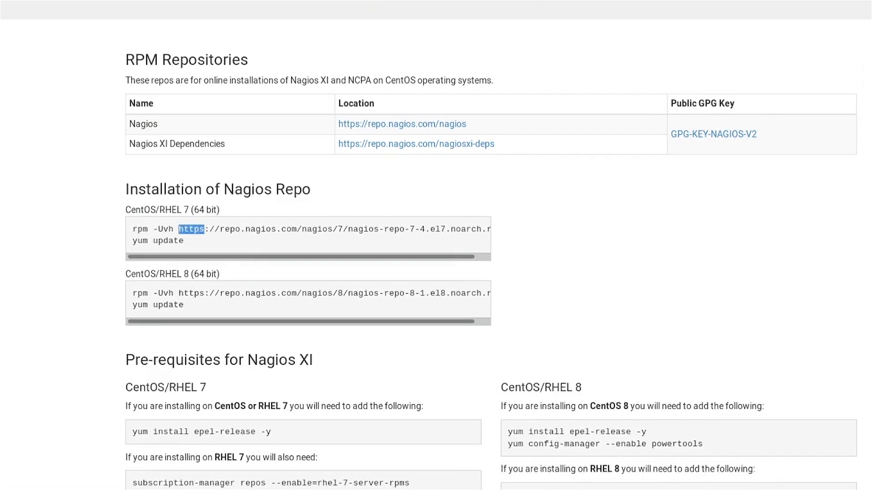
pyautogui.rightClick(312, 229)
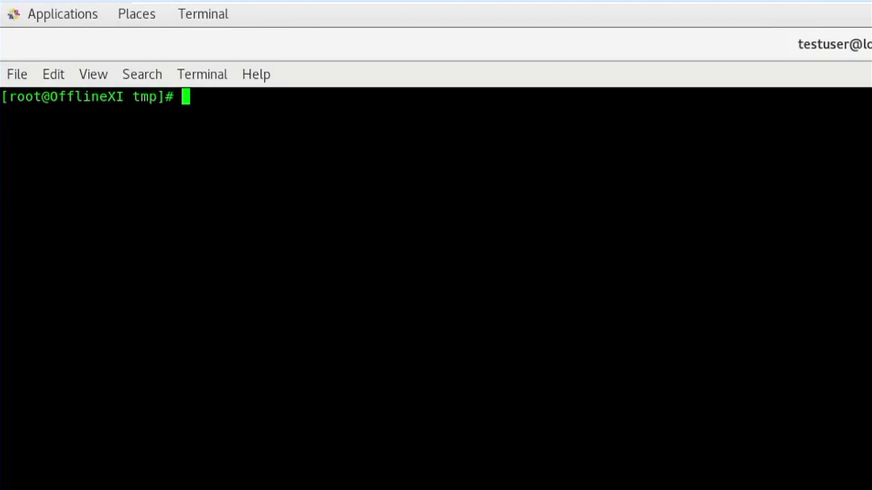
# Create an rpms directory in /tmp with mkdir and change into it
pyautogui.write('mkdir')
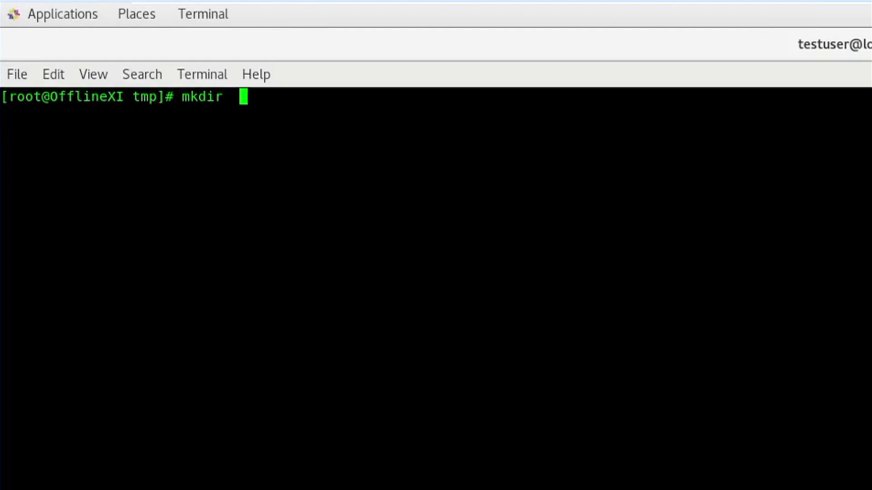
pyautogui.write('rpms')
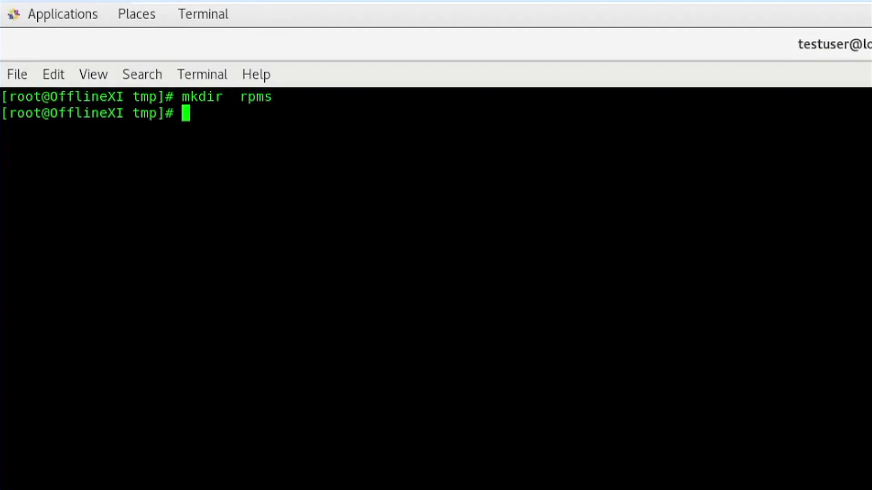
pyautogui.write('cd')
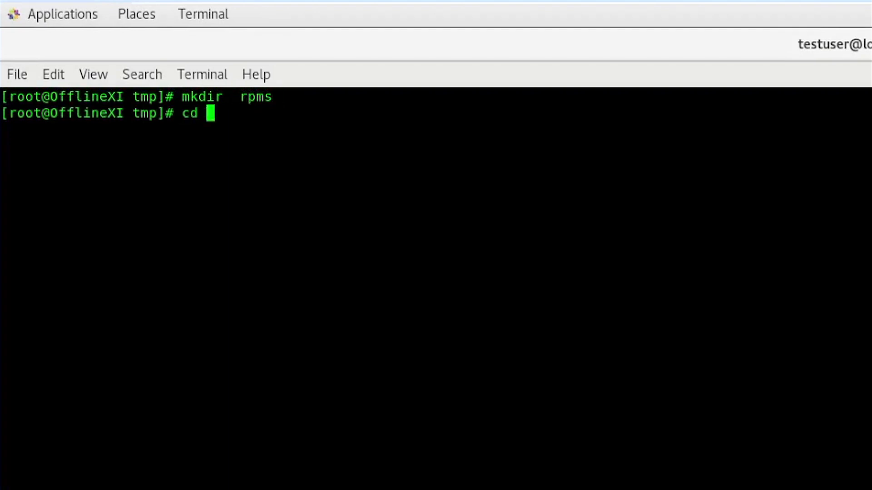
pyautogui.write('rpm')
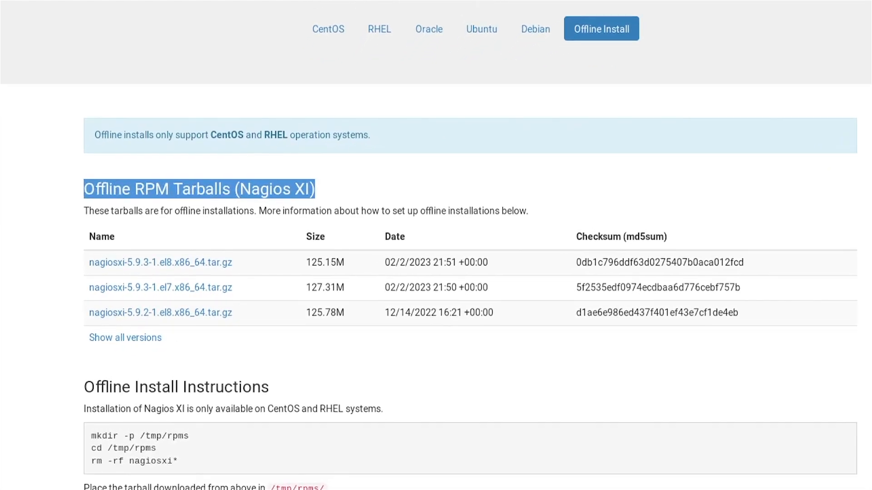
# Locate the Offline RPM Tarballs list and fetch the el7 Nagios XI tarball
pyautogui.scroll(-3)
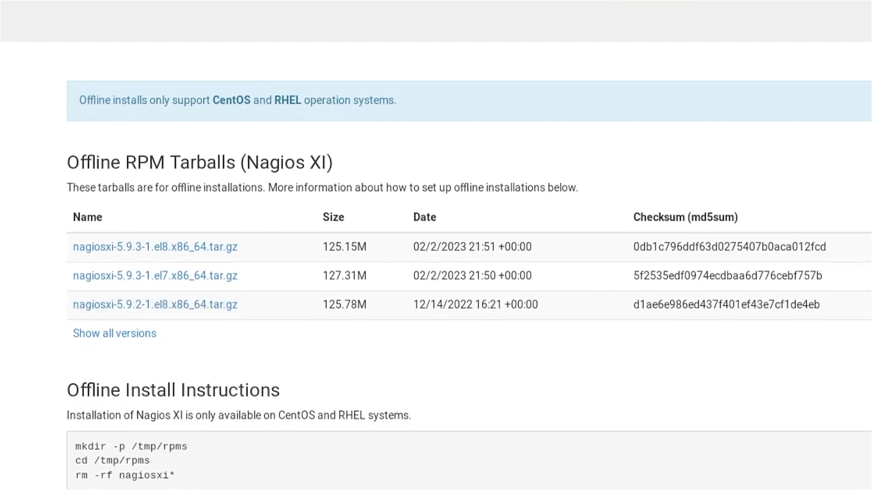
pyautogui.click(110, 481)
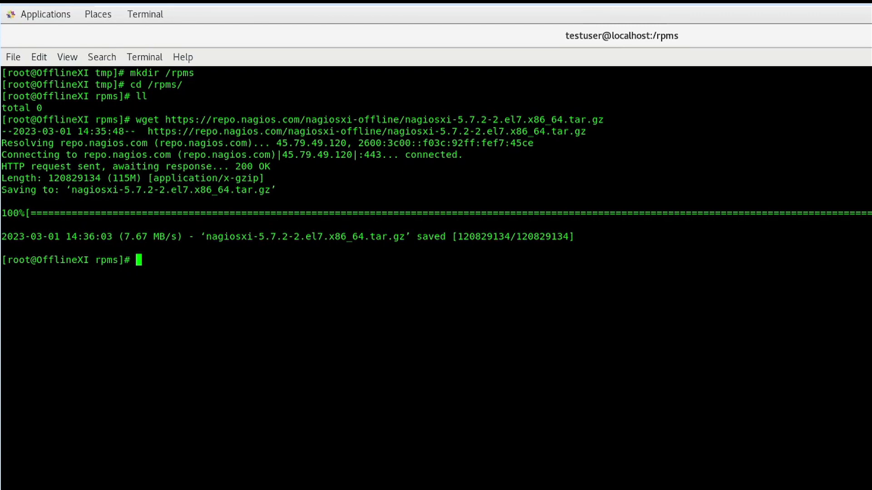
# Extract nagiosxi-5.7.2-2.el7.x86_64.tar.gz with tar xzf
pyautogui.write('ll')
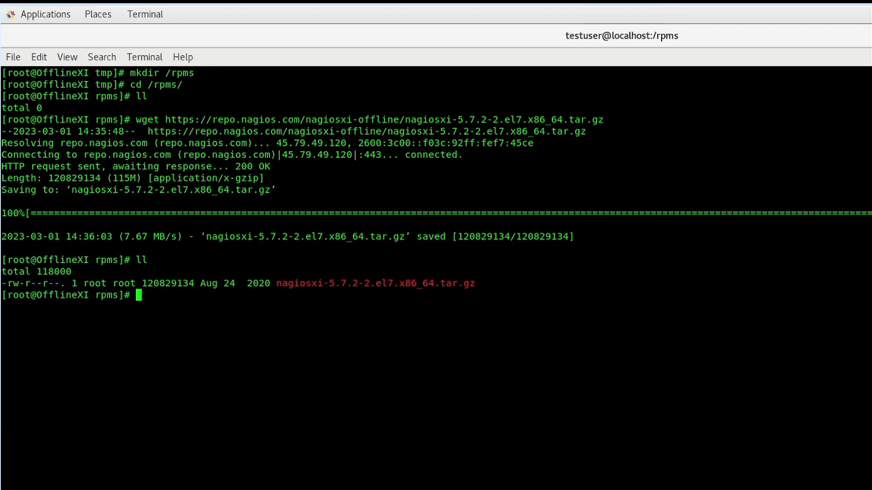
pyautogui.write('tar')
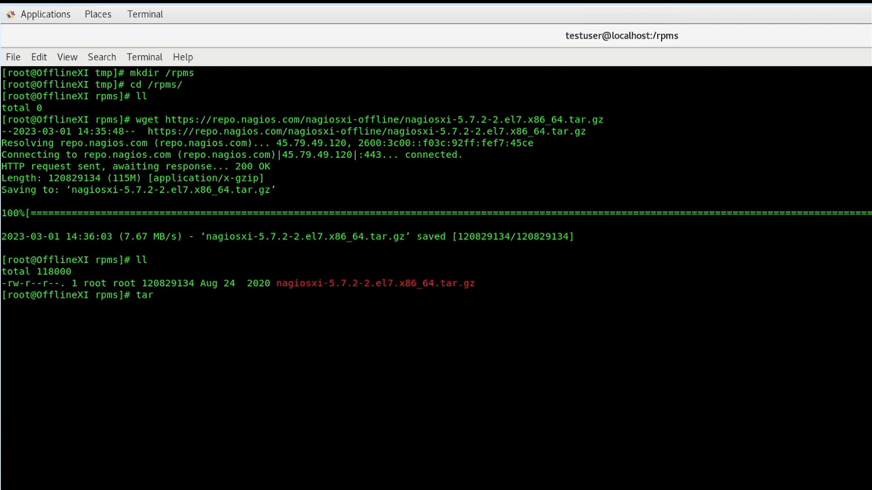
pyautogui.write('xzf')
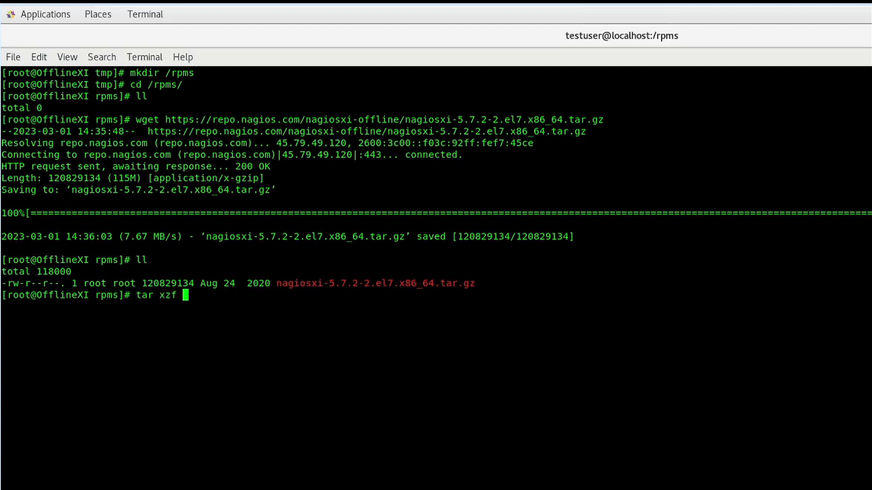
pyautogui.write('nagiosxi-5.7.2-2.el7.x86_64.tar.gz')
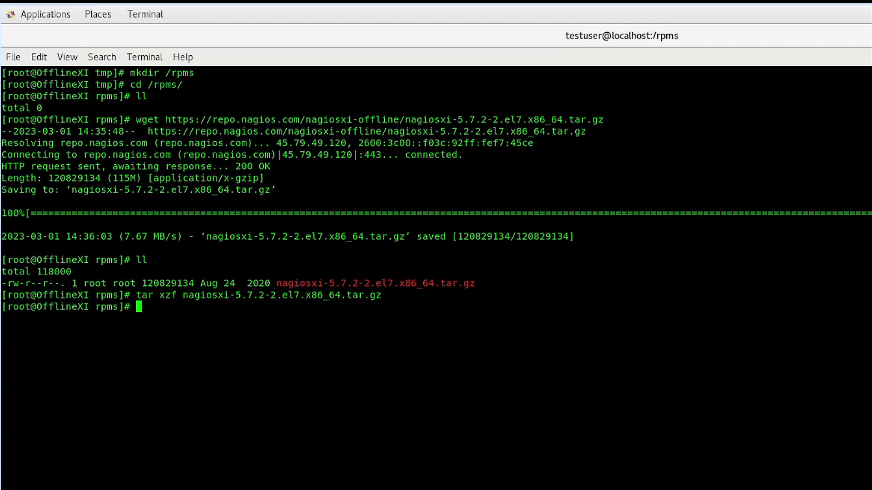
# List the files, cd into the nagiosxi folder and start ./fullinstall
pyautogui.write('ll')
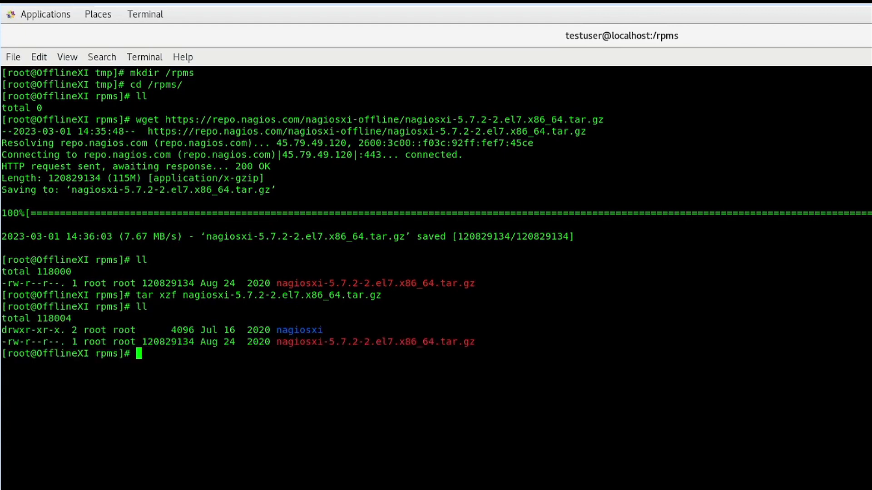
pyautogui.write('cd na')
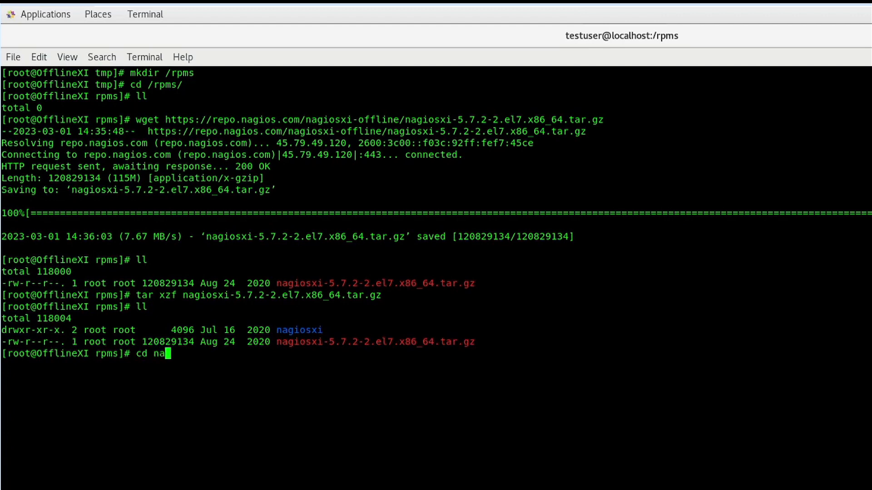
pyautogui.press('Tab')
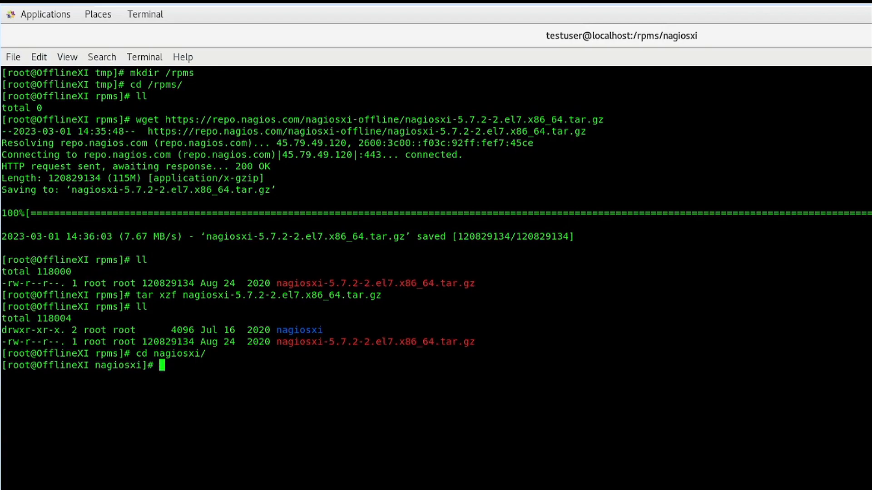
pyautogui.write('./full')
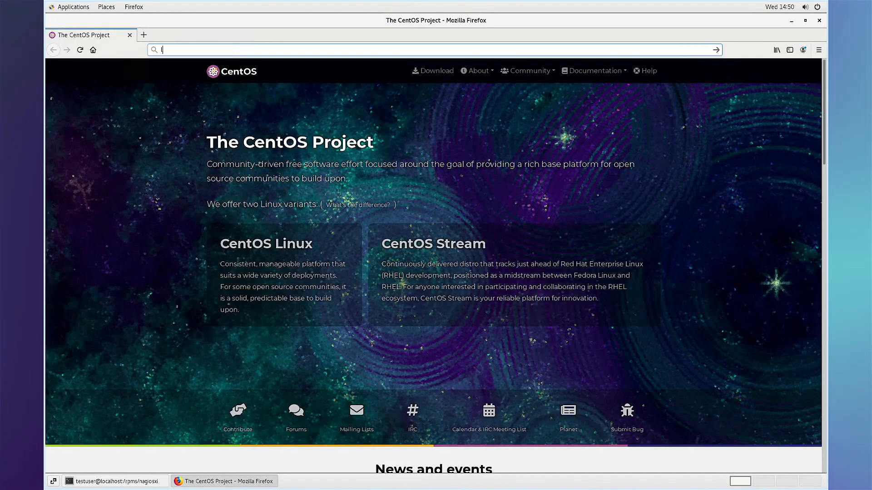
# Run the localhost/nagiosxi web installer with license type Licensed and finish the install
pyautogui.write('localhost/nagiosxi/install.php')
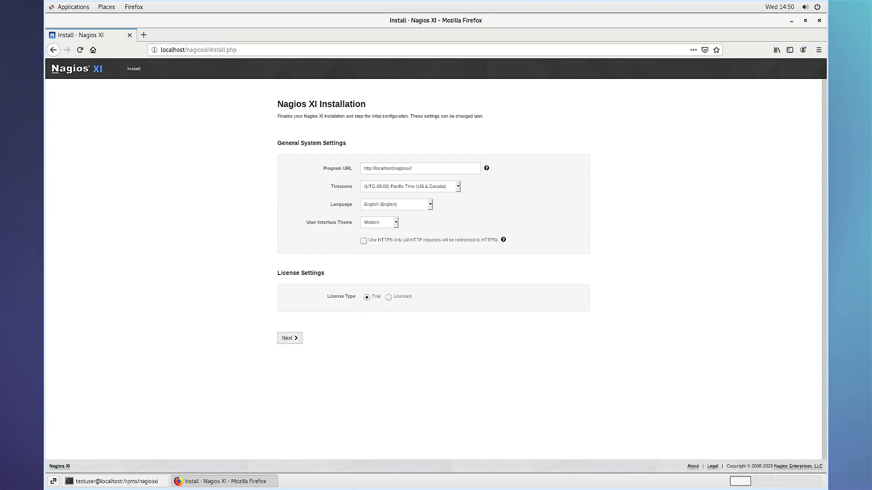
pyautogui.click(388, 297)
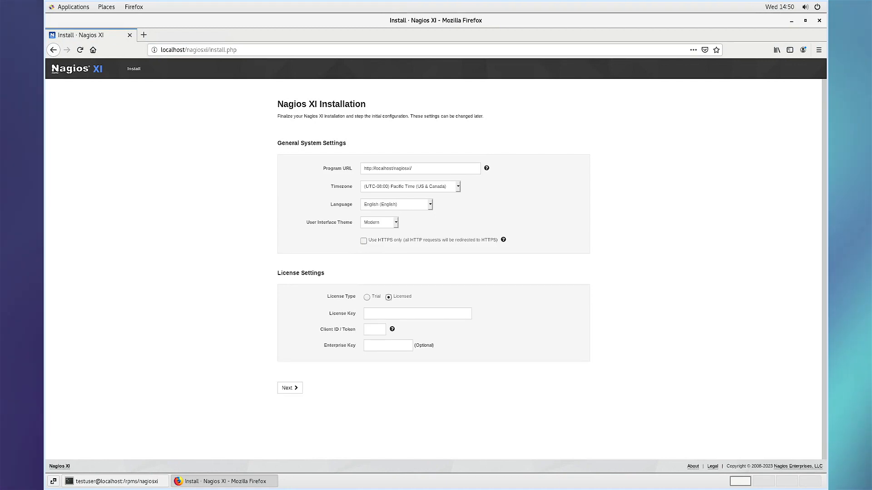
pyautogui.click(289, 388)
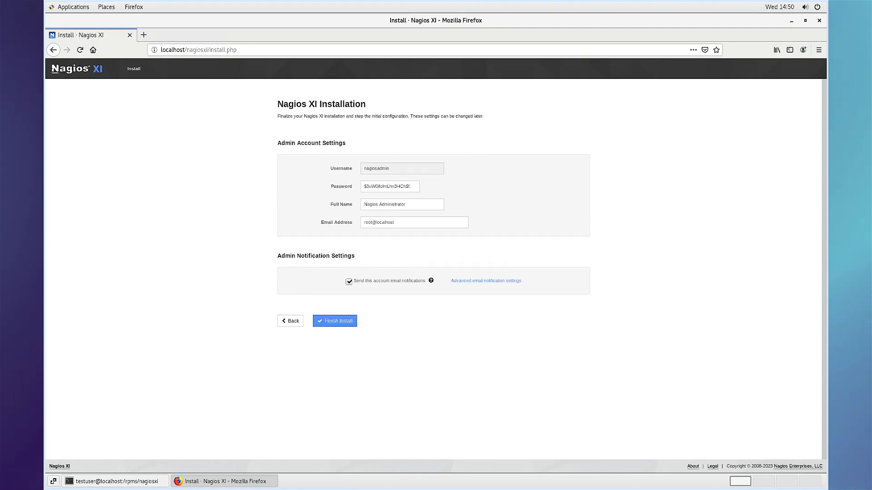
pyautogui.click(334, 320)
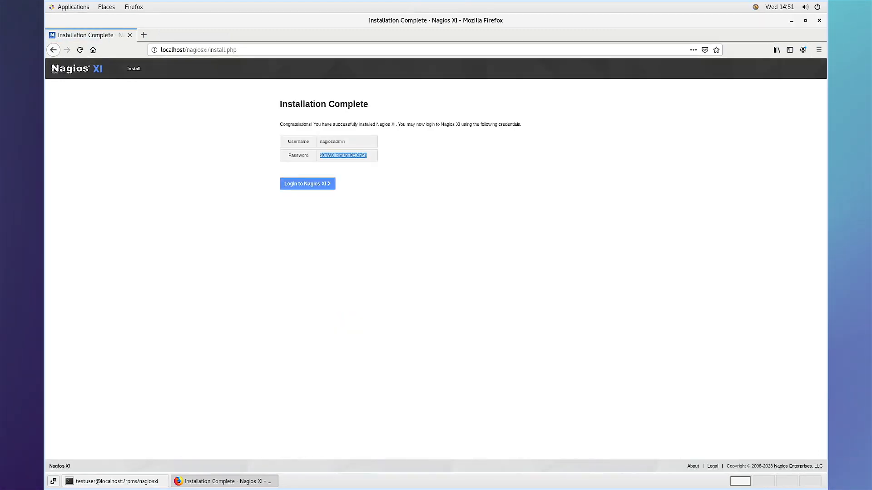
pyautogui.click(307, 183)
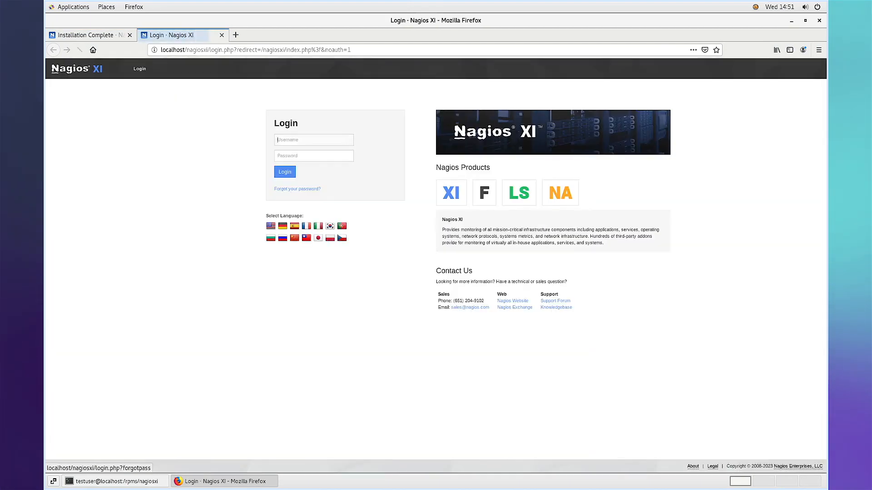
# Log in as nagiosadmin, accept the license agreement and dismiss the notice to reach the Home Dashboard
pyautogui.write('na')
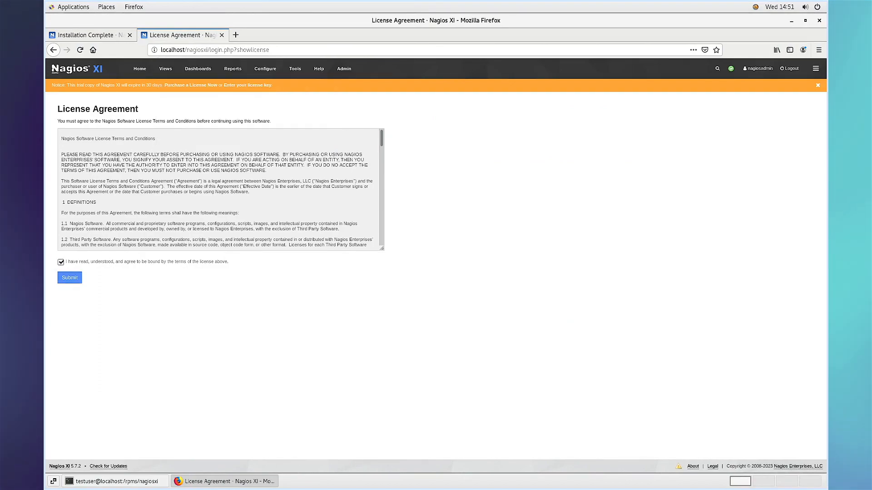
pyautogui.click(69, 278)
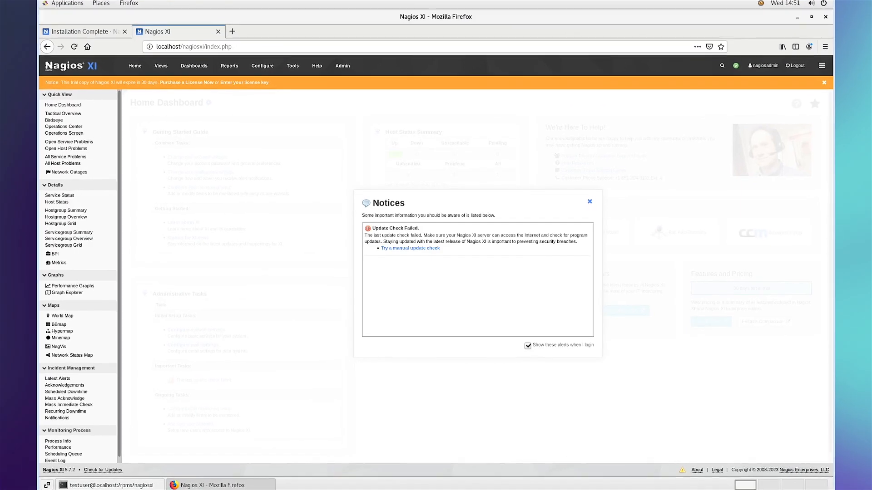
pyautogui.click(589, 201)
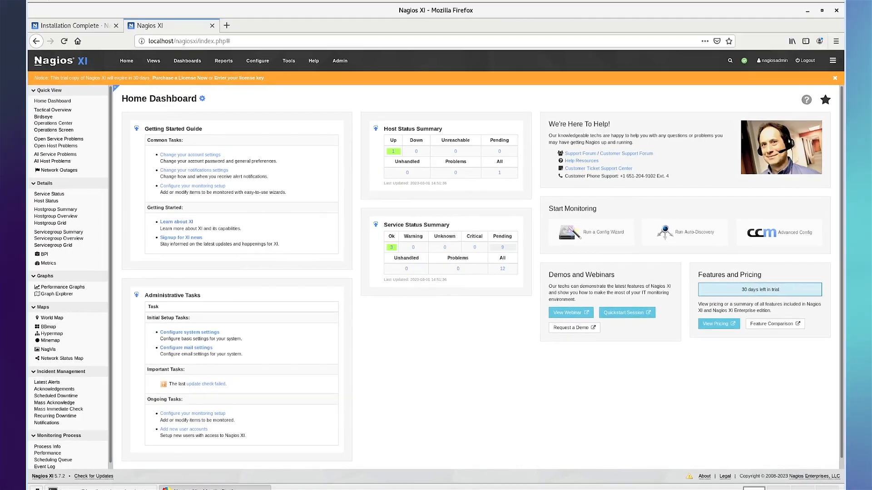